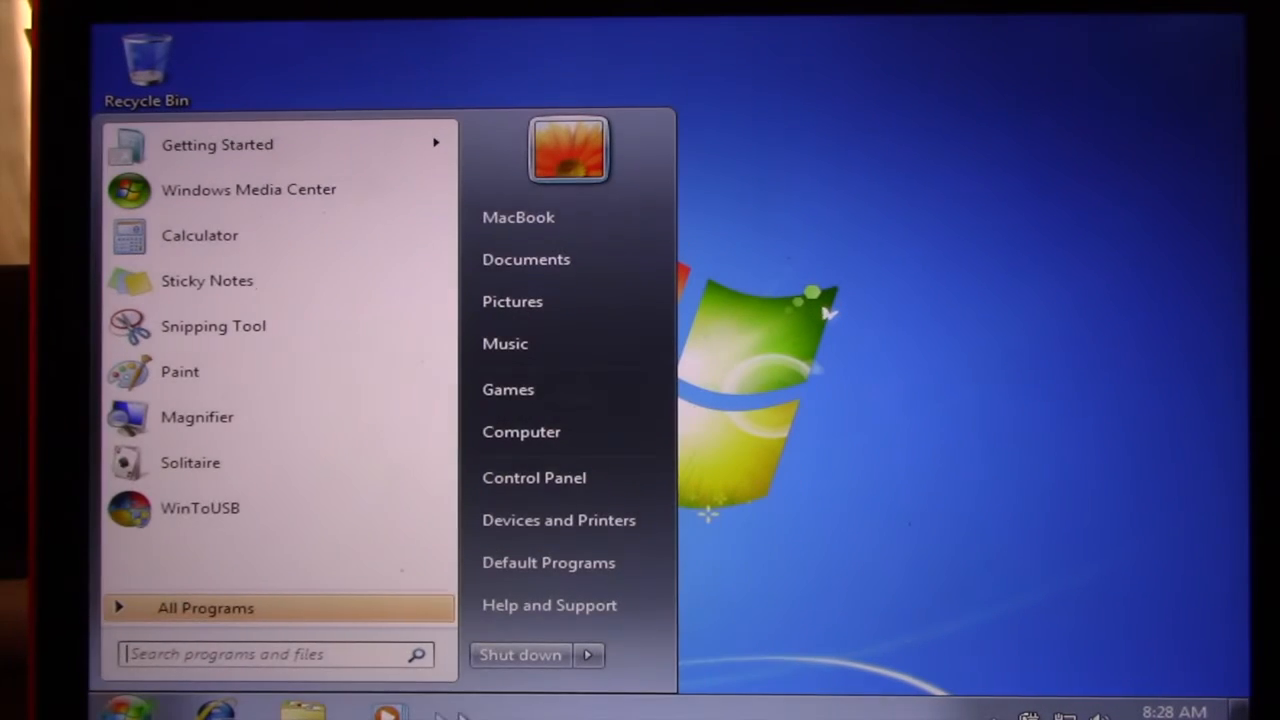
# Restart Windows 7 via the arrow next to Shut down in the Start menu
pyautogui.click(588, 655)
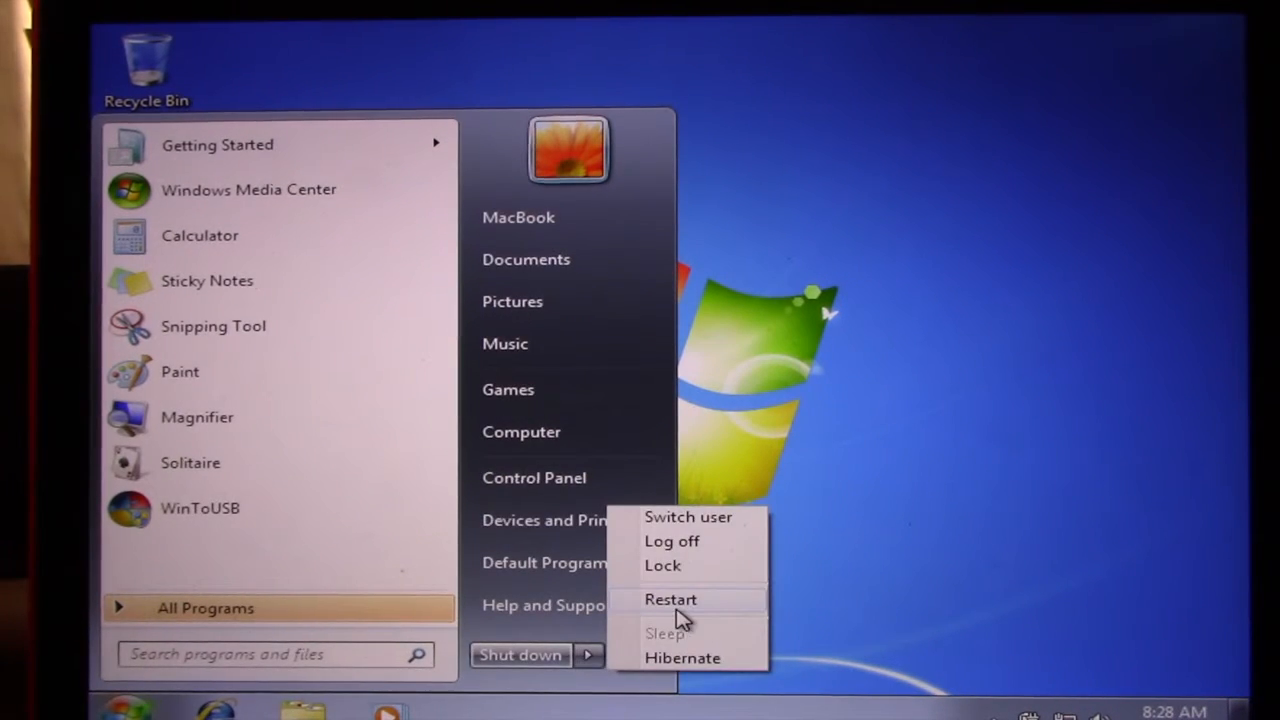
pyautogui.click(671, 541)
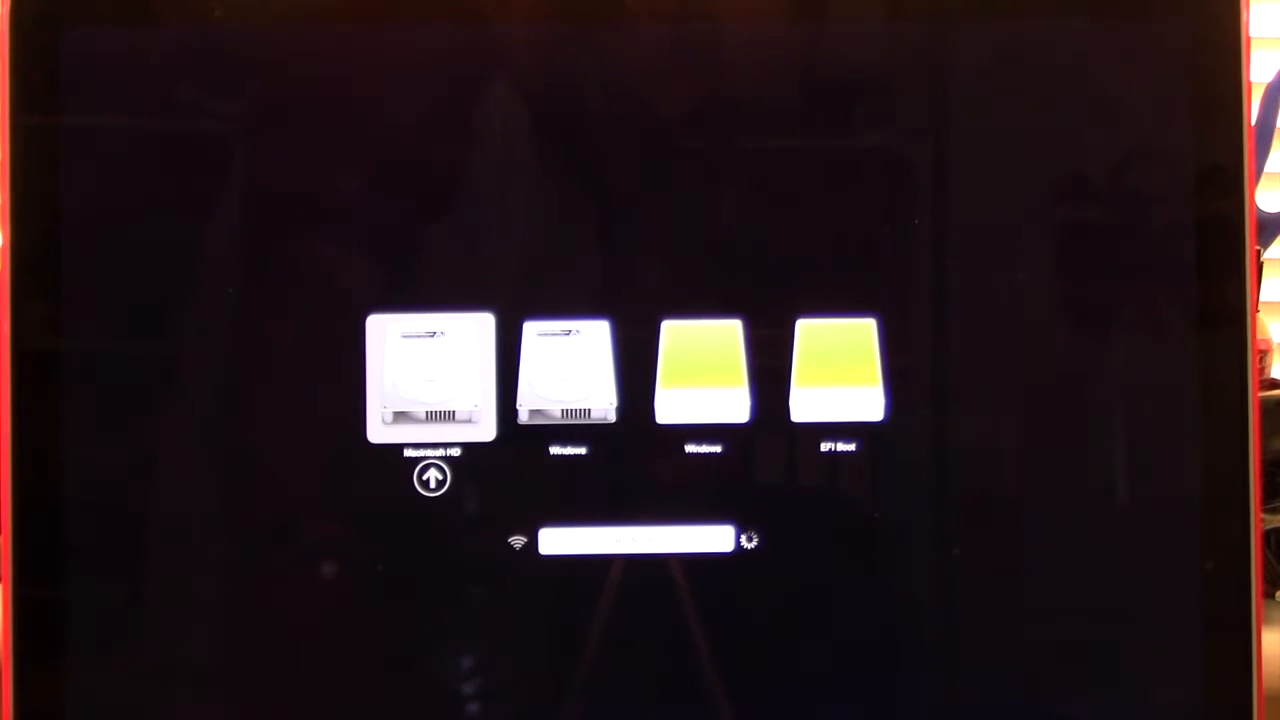
# Select the external Windows USB drive in the boot picker to boot Windows 10
pyautogui.click(701, 375)
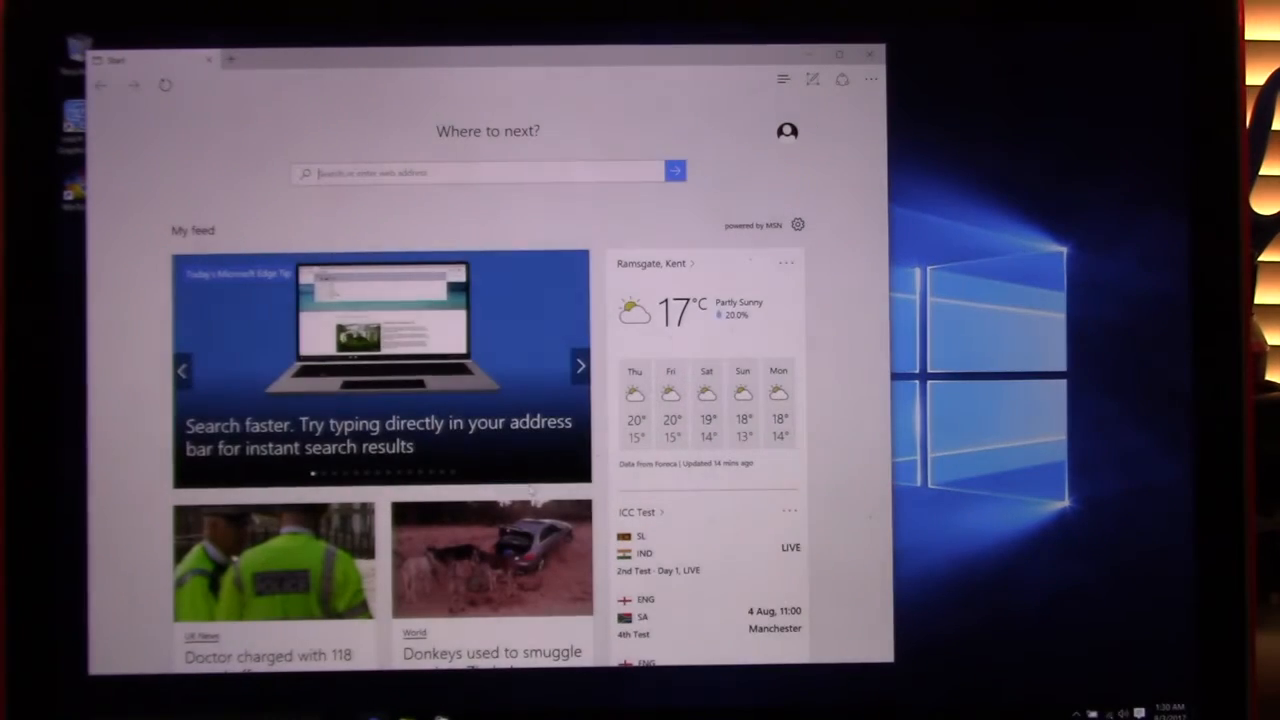
# Search 'addictedtomacintosh' in Edge and open the channel's YouTube page
pyautogui.scroll(-3)
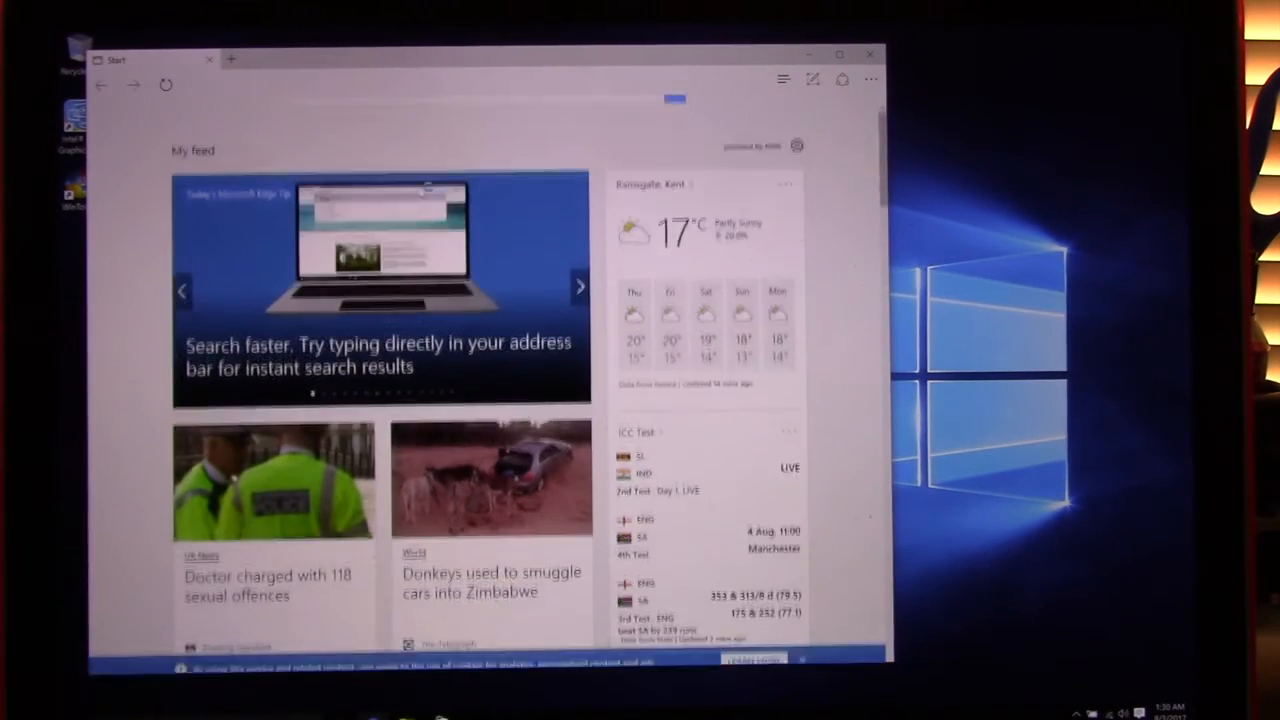
pyautogui.write('addict')
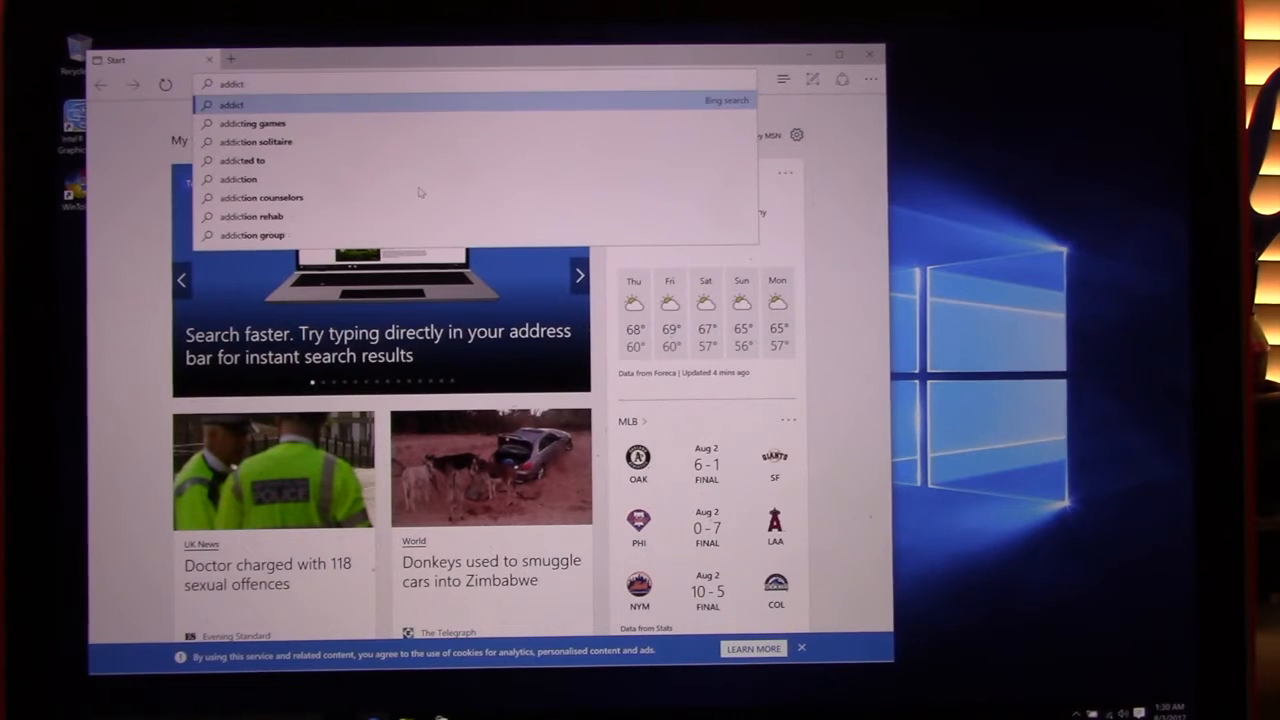
pyautogui.write('addictedtomacin')
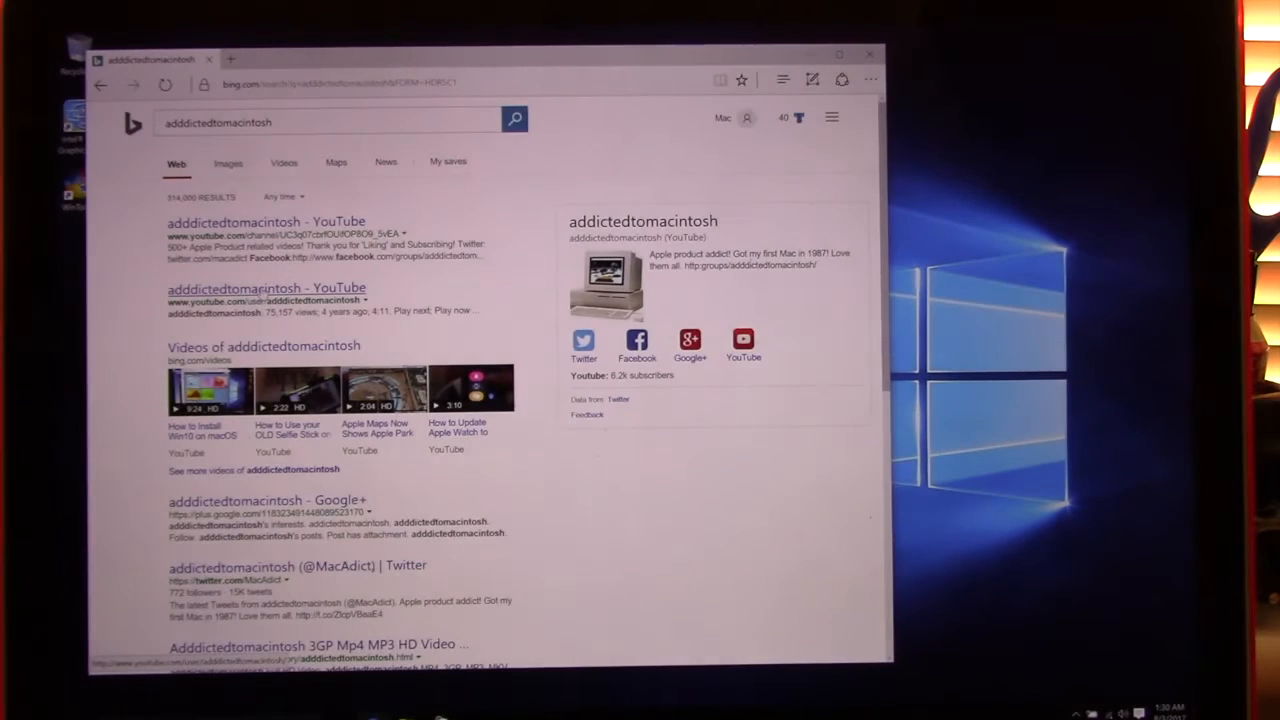
pyautogui.click(265, 288)
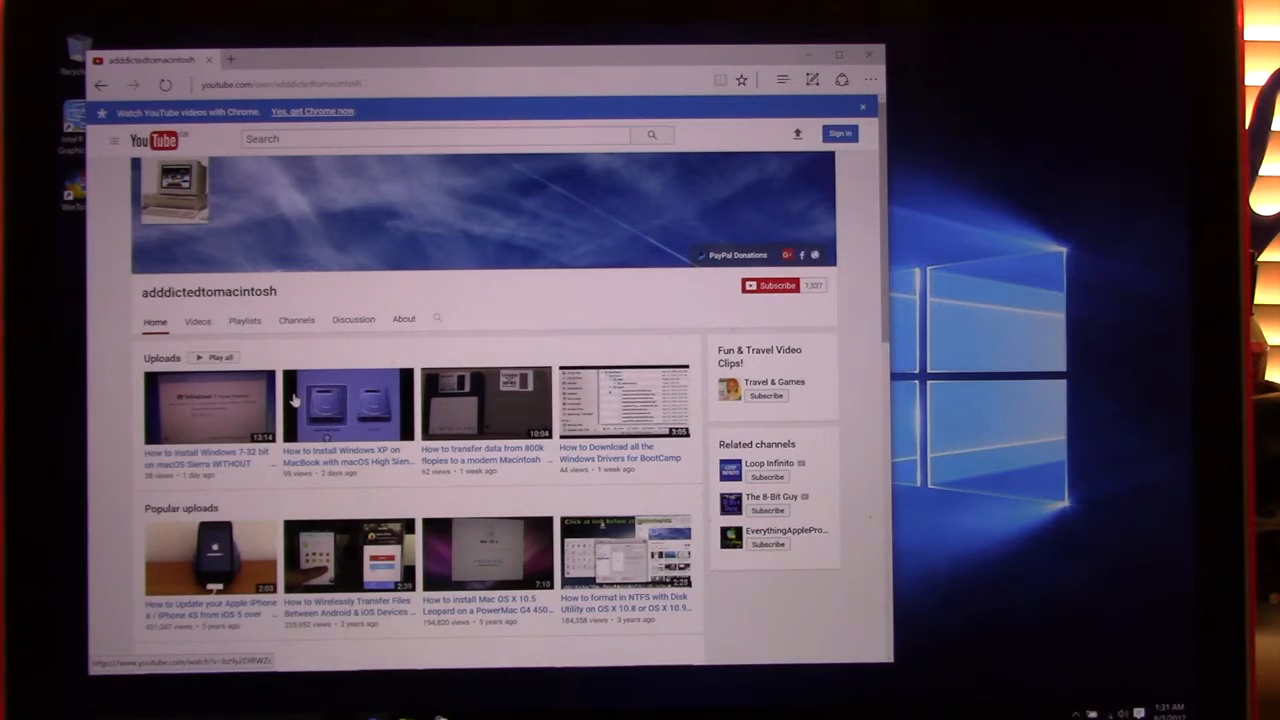
# Scroll the channel page, then close Edge to return to the desktop
pyautogui.scroll(-3)
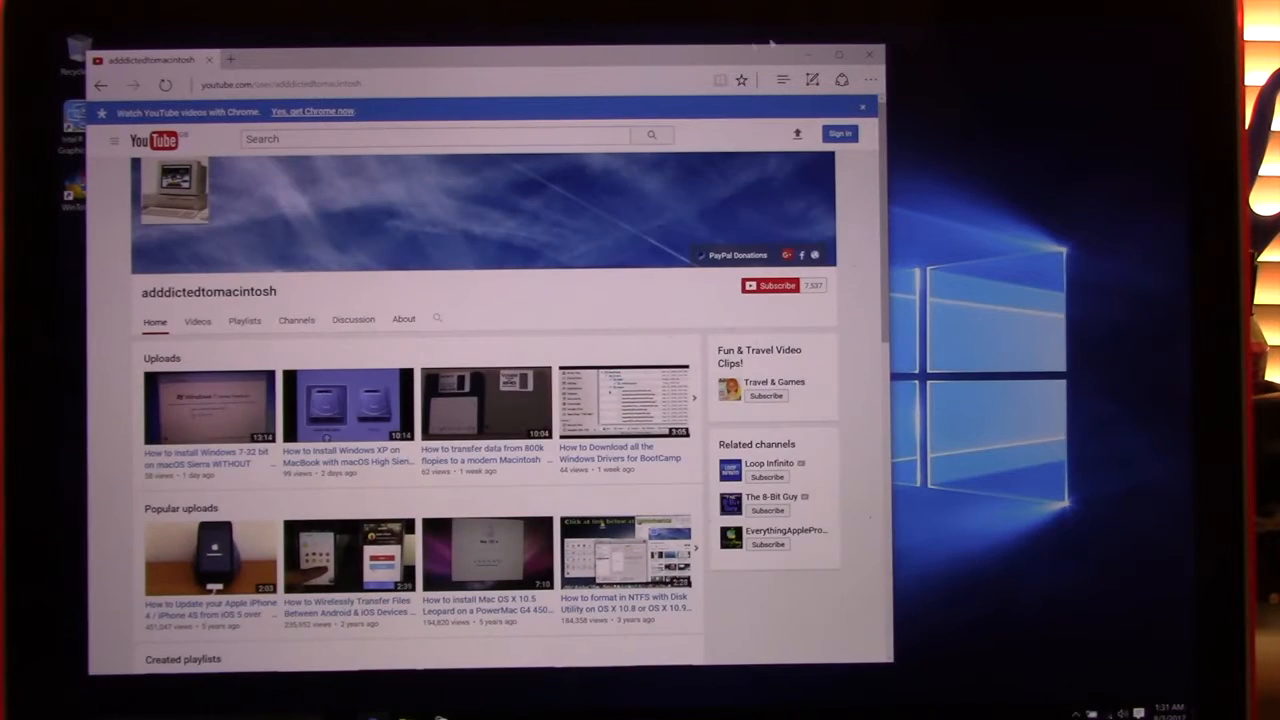
pyautogui.click(866, 54)
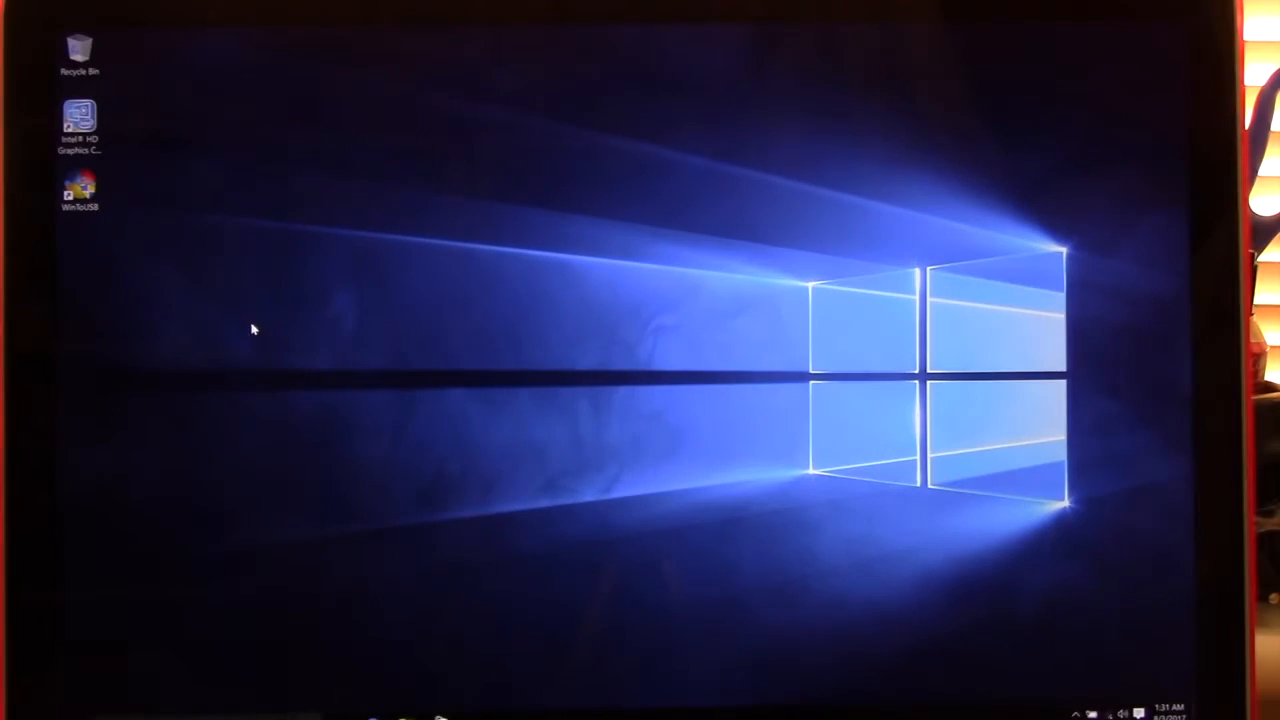
# Choose Shut down from the Start menu's Power options in Windows 10
pyautogui.click(15, 710)
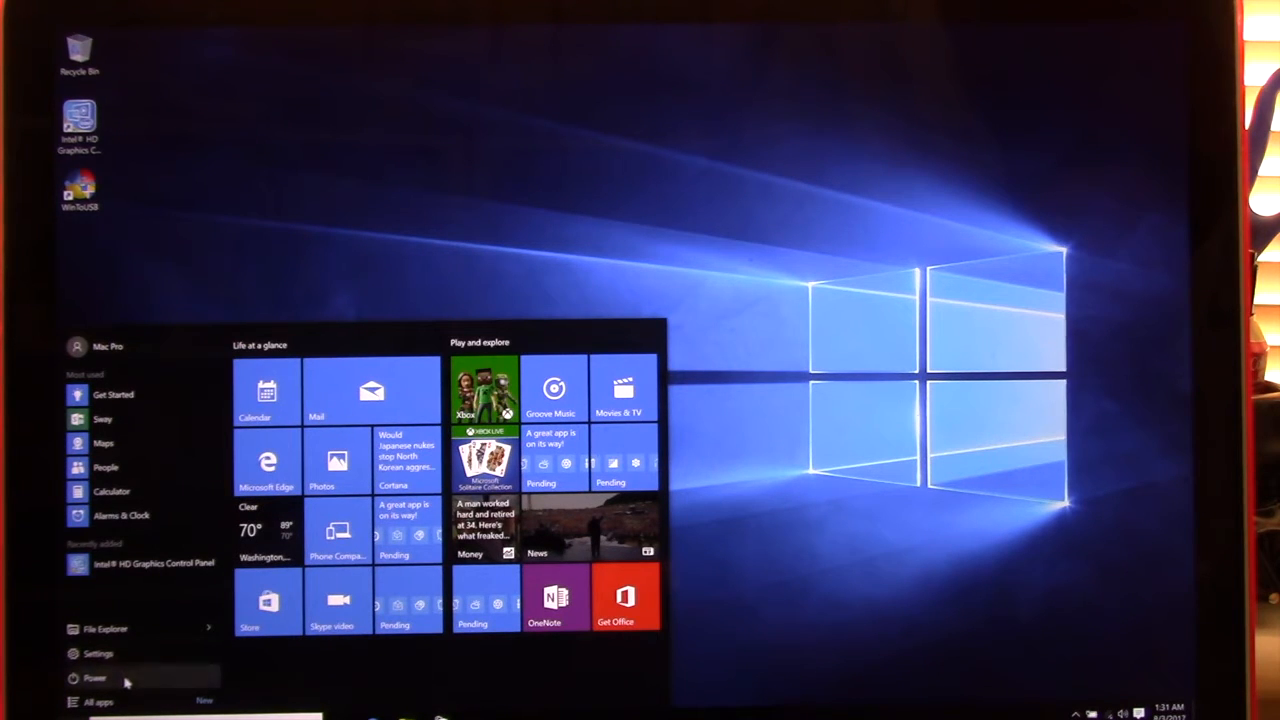
pyautogui.click(94, 678)
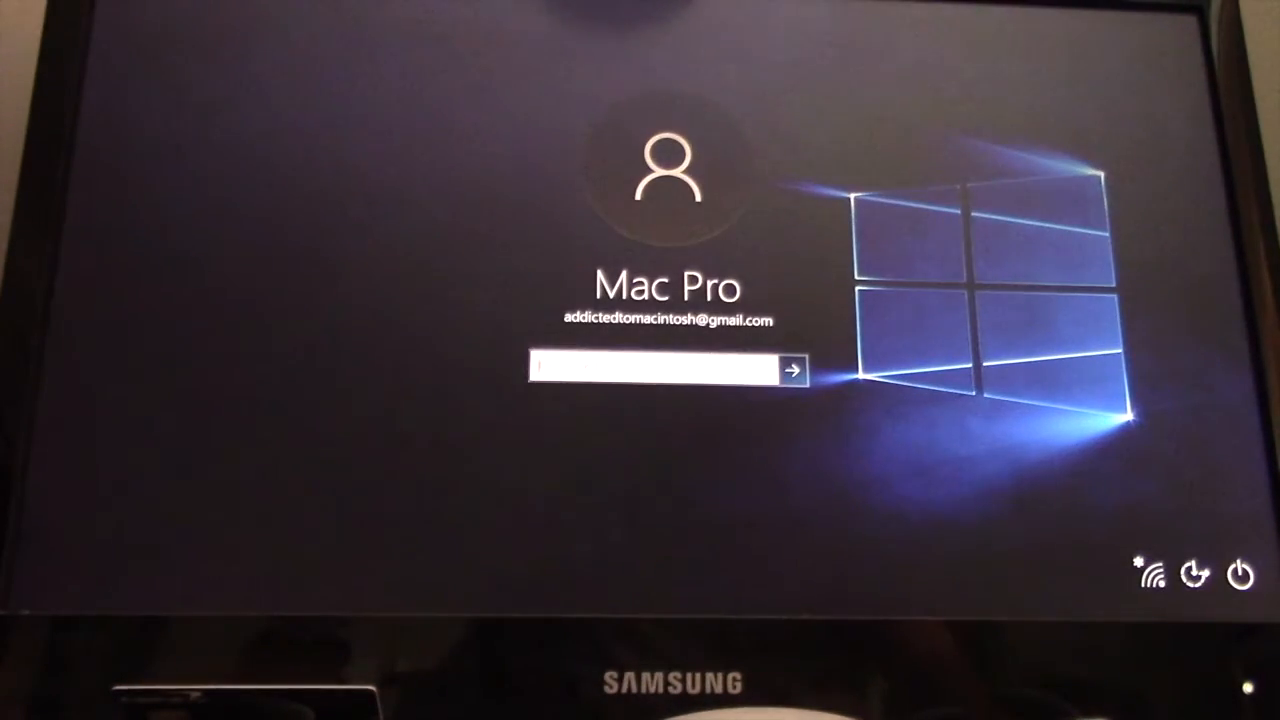
# Enter the PIN at the Mac Pro account screen and submit to reach the desktop
pyautogui.write('••••')
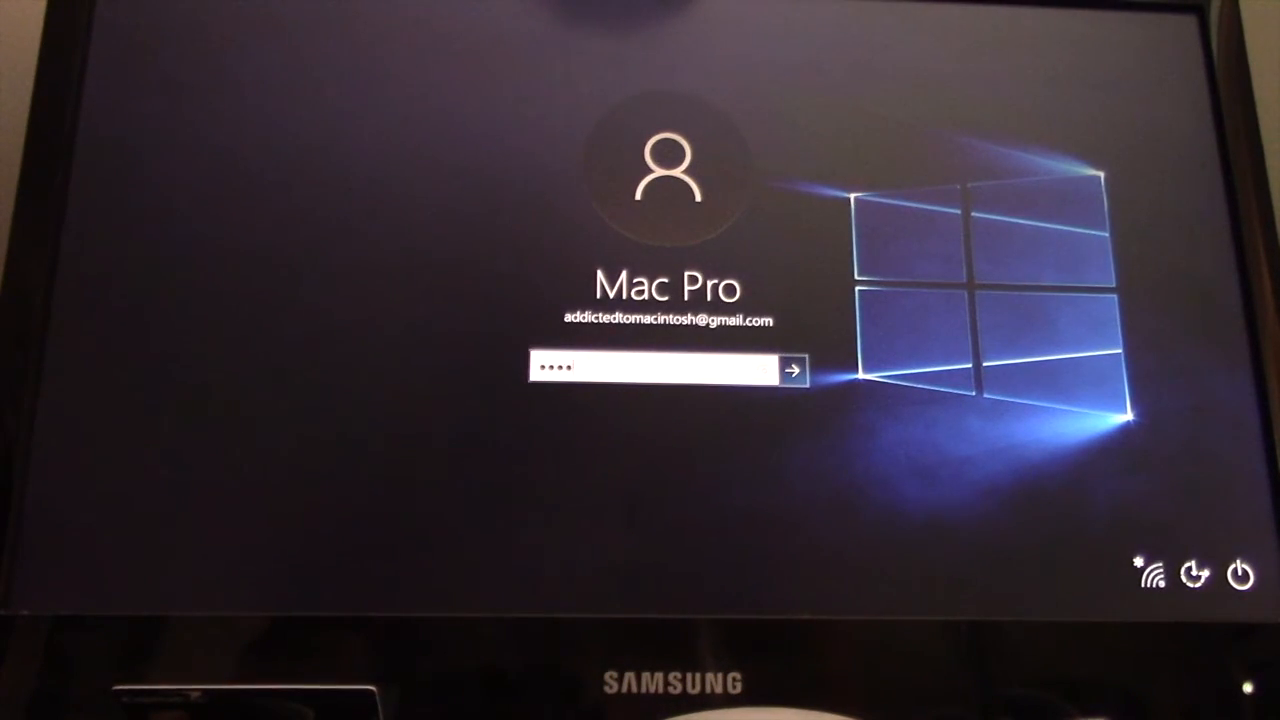
pyautogui.click(793, 371)
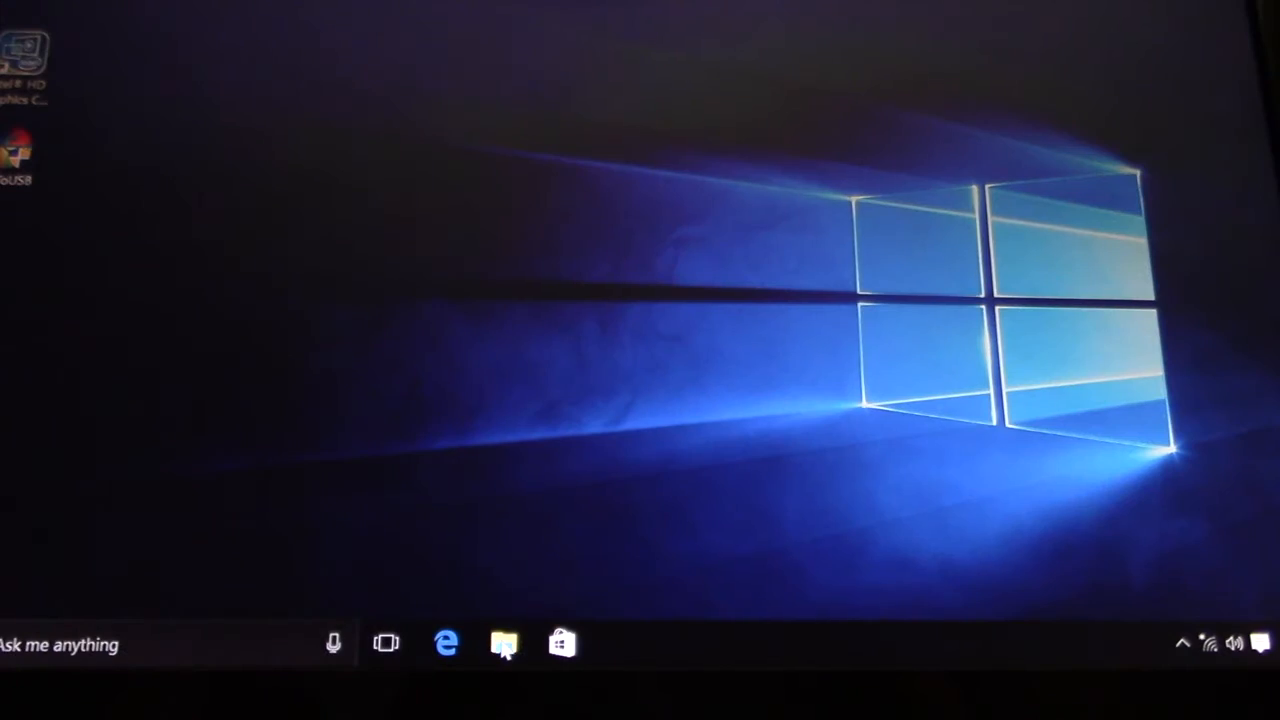
pyautogui.click(503, 643)
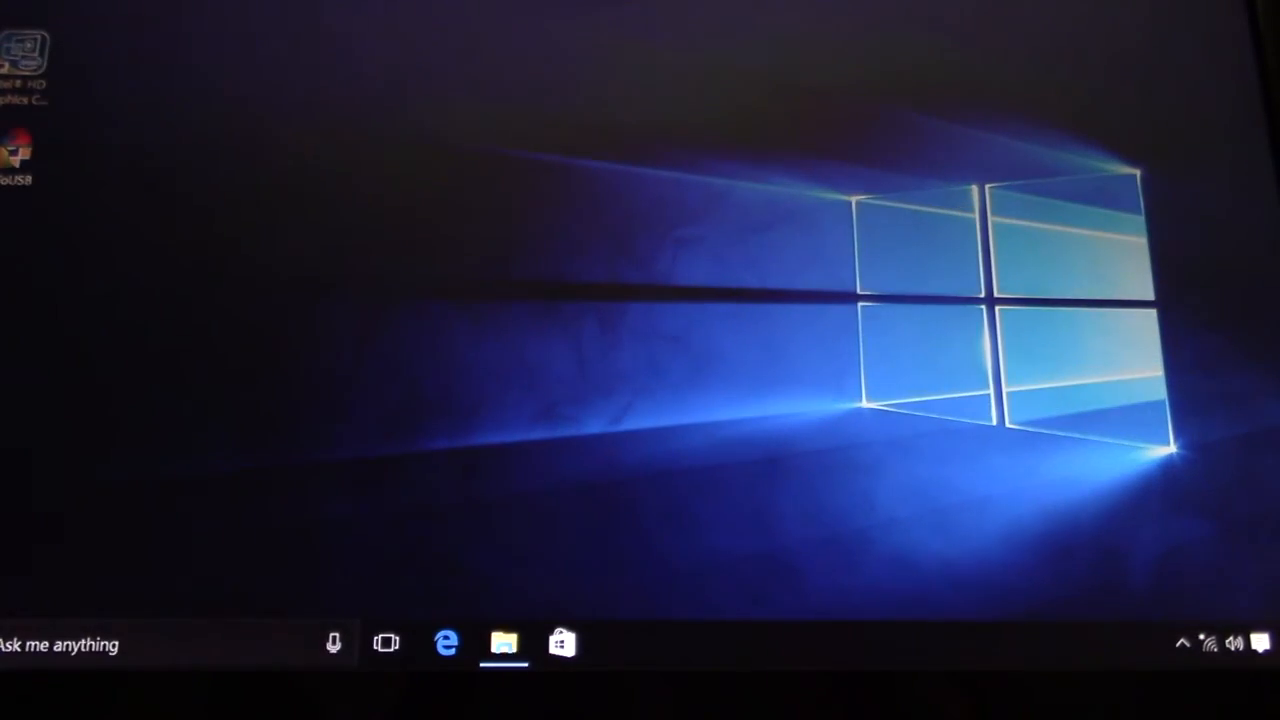
pyautogui.click(5, 643)
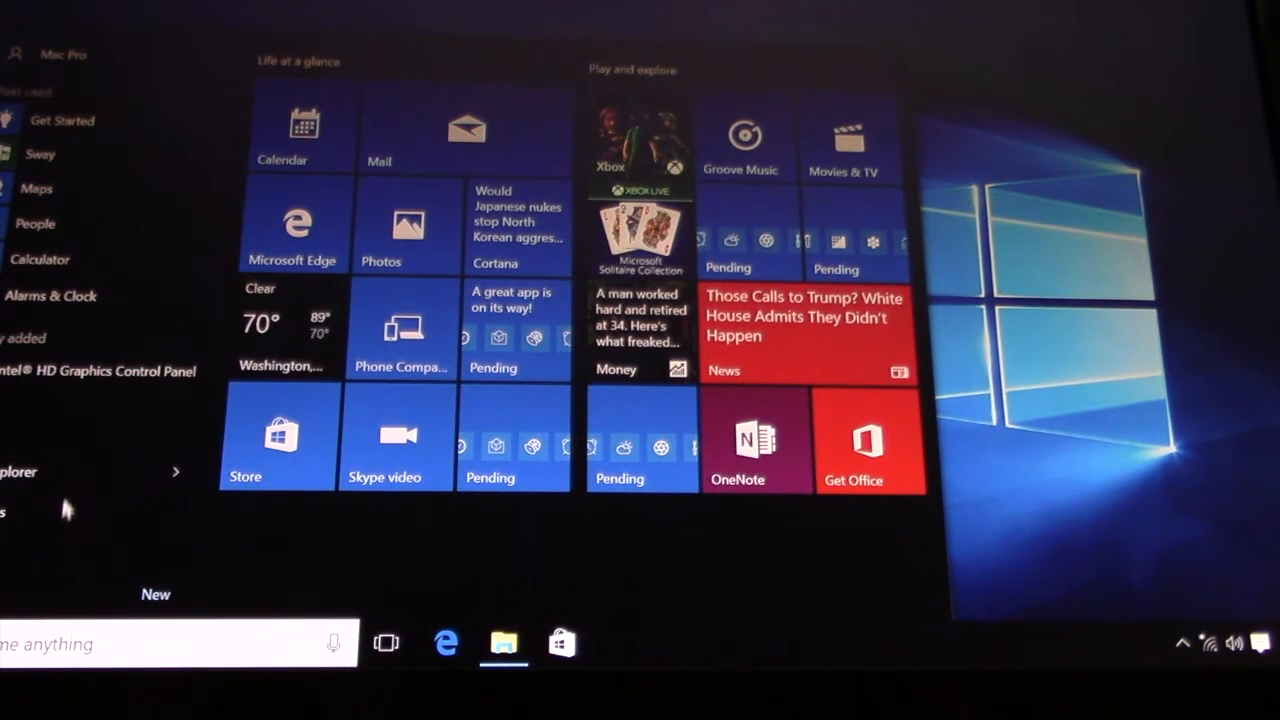
pyautogui.click(620, 643)
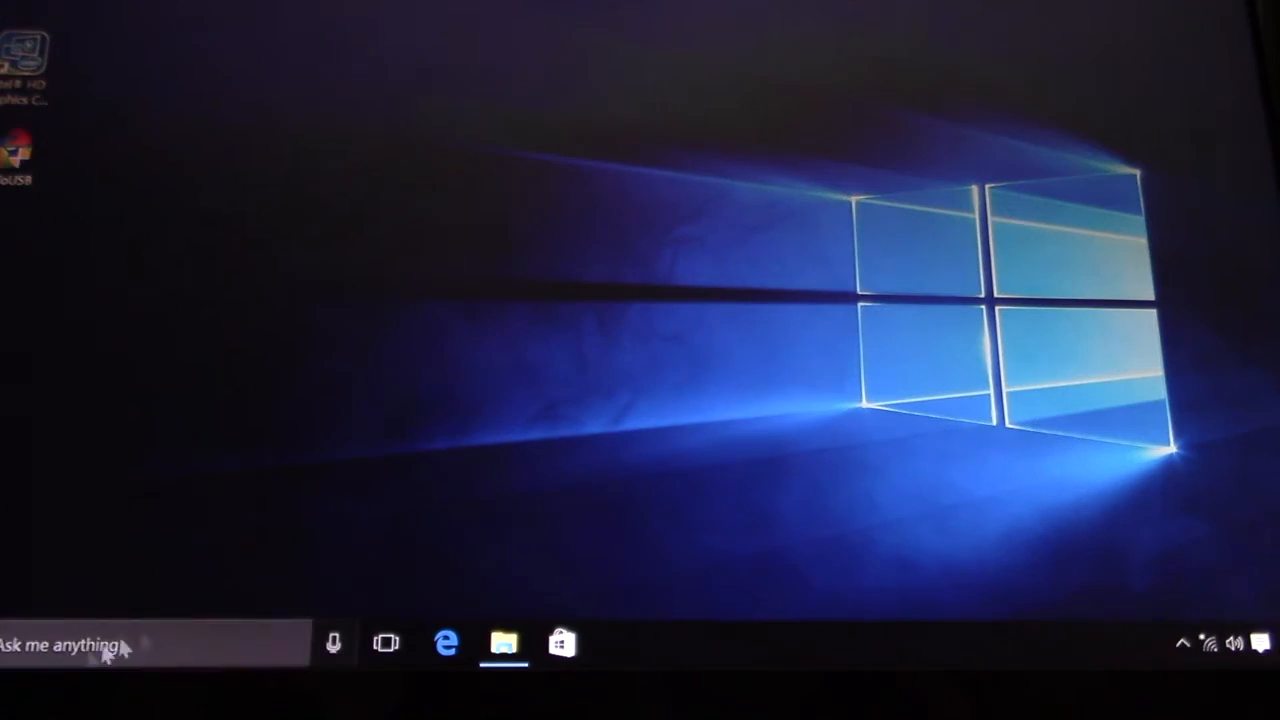
pyautogui.click(10, 643)
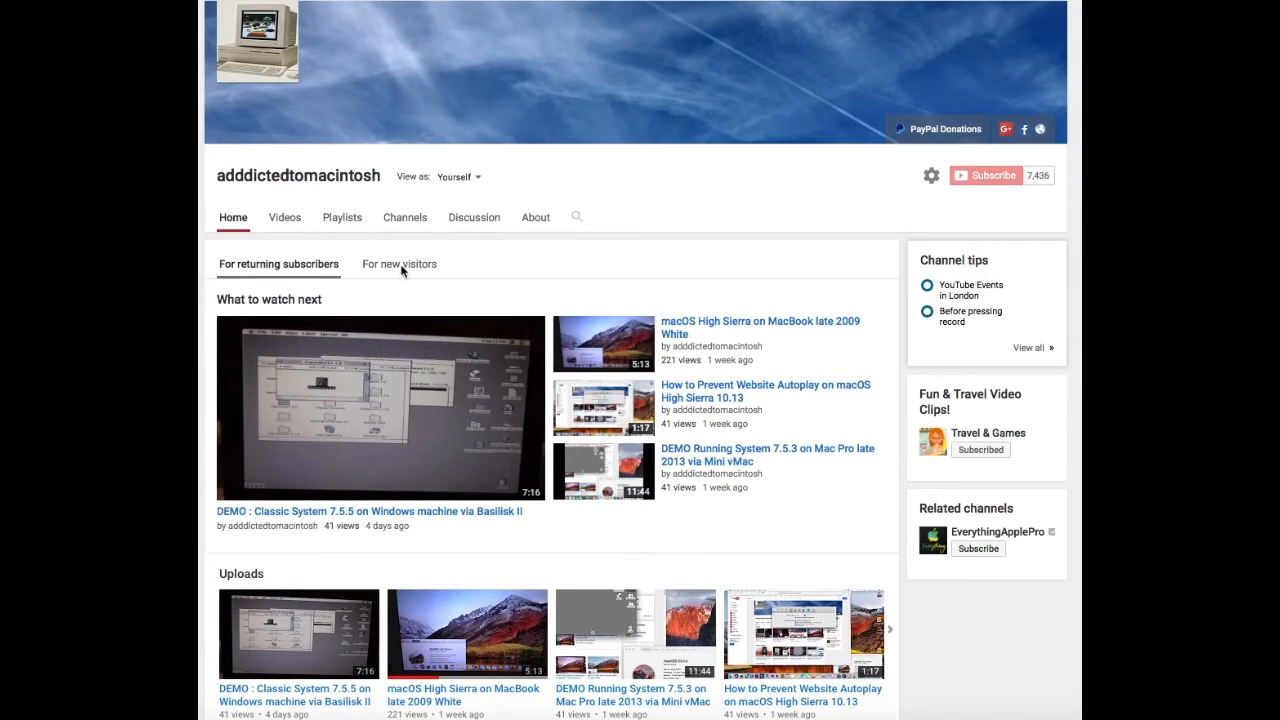
pyautogui.moveTo(293, 190)
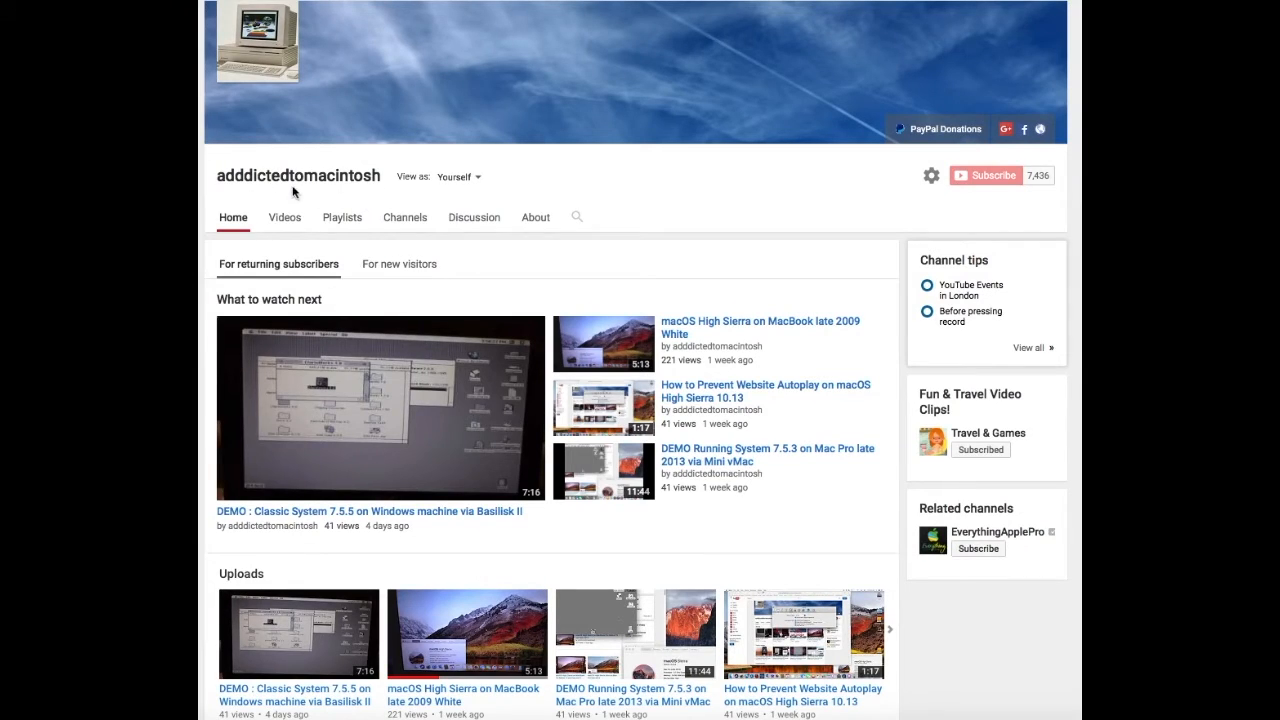
pyautogui.moveTo(303, 196)
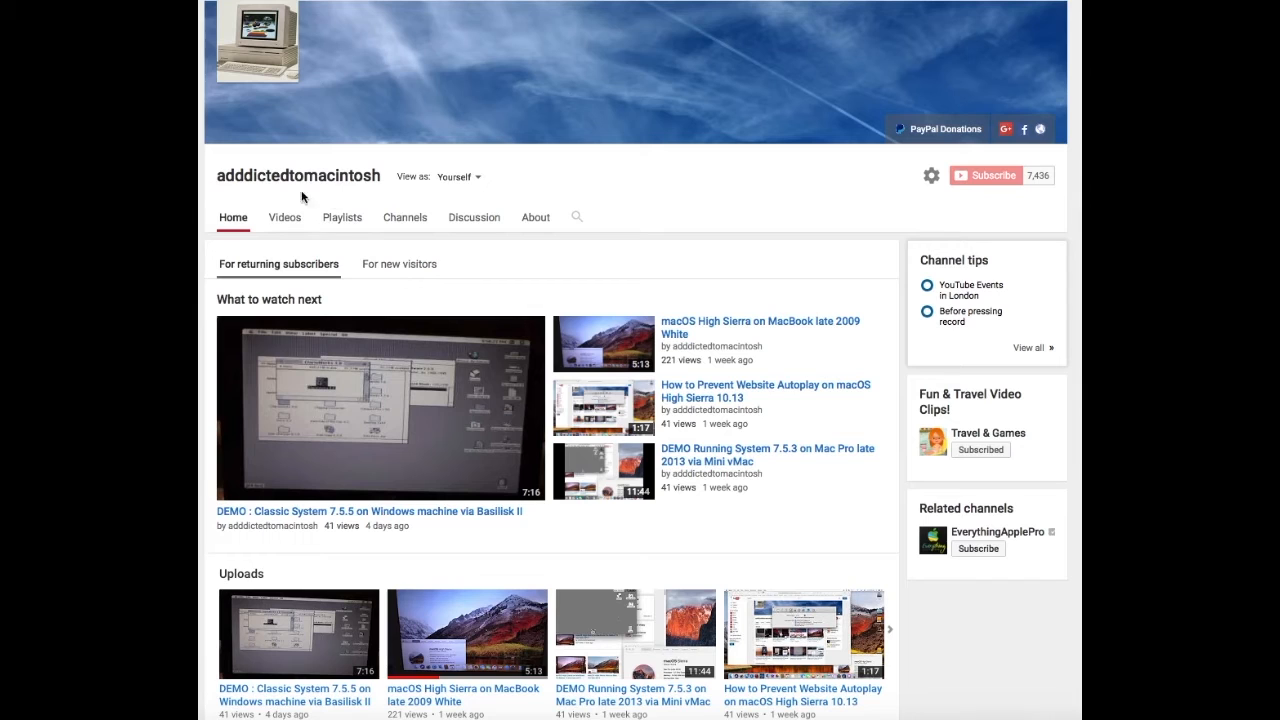
pyautogui.moveTo(342, 217)
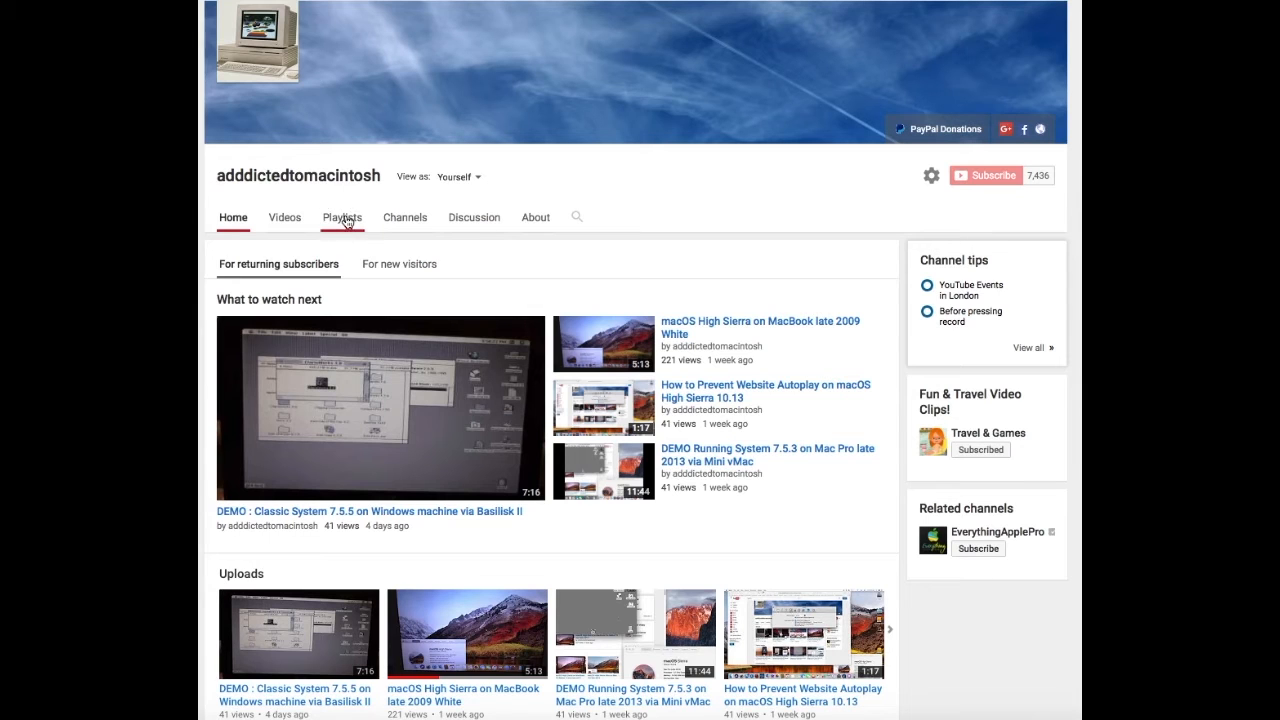
# Open the channel's Playlists tab and advance Saved playlists to show Mac OS and iPhone Playlist
pyautogui.click(342, 217)
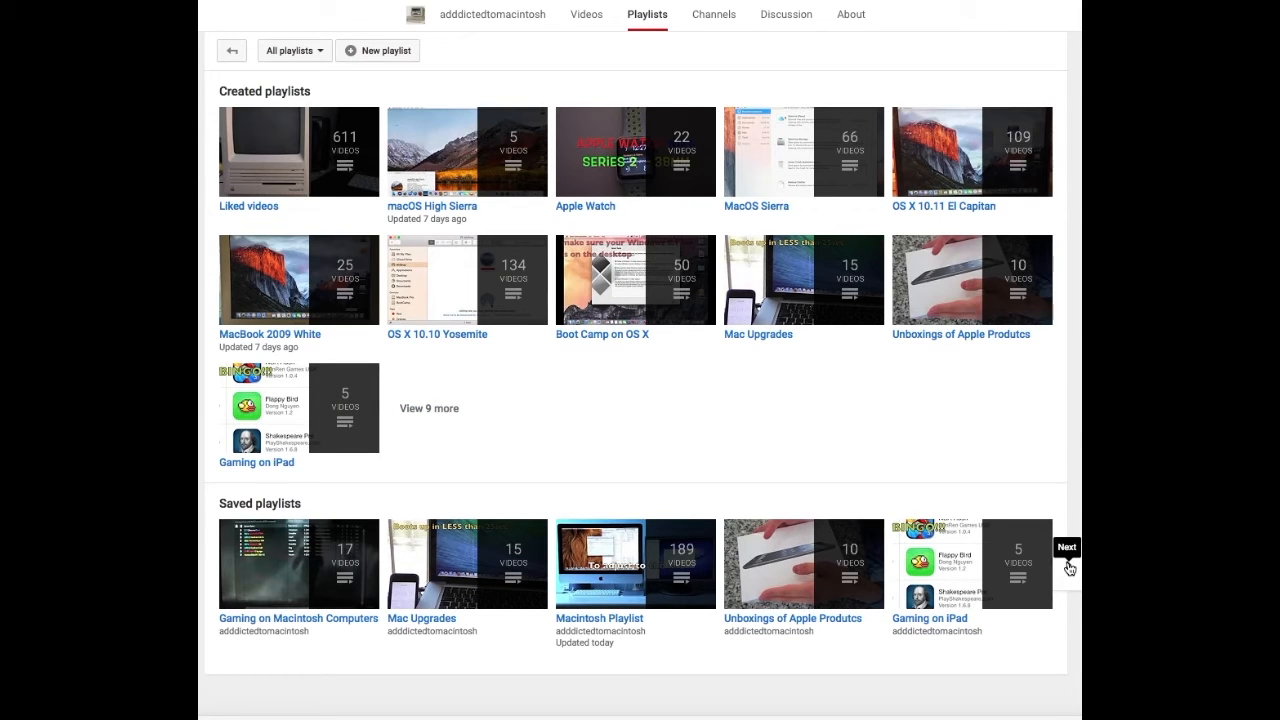
pyautogui.click(1067, 565)
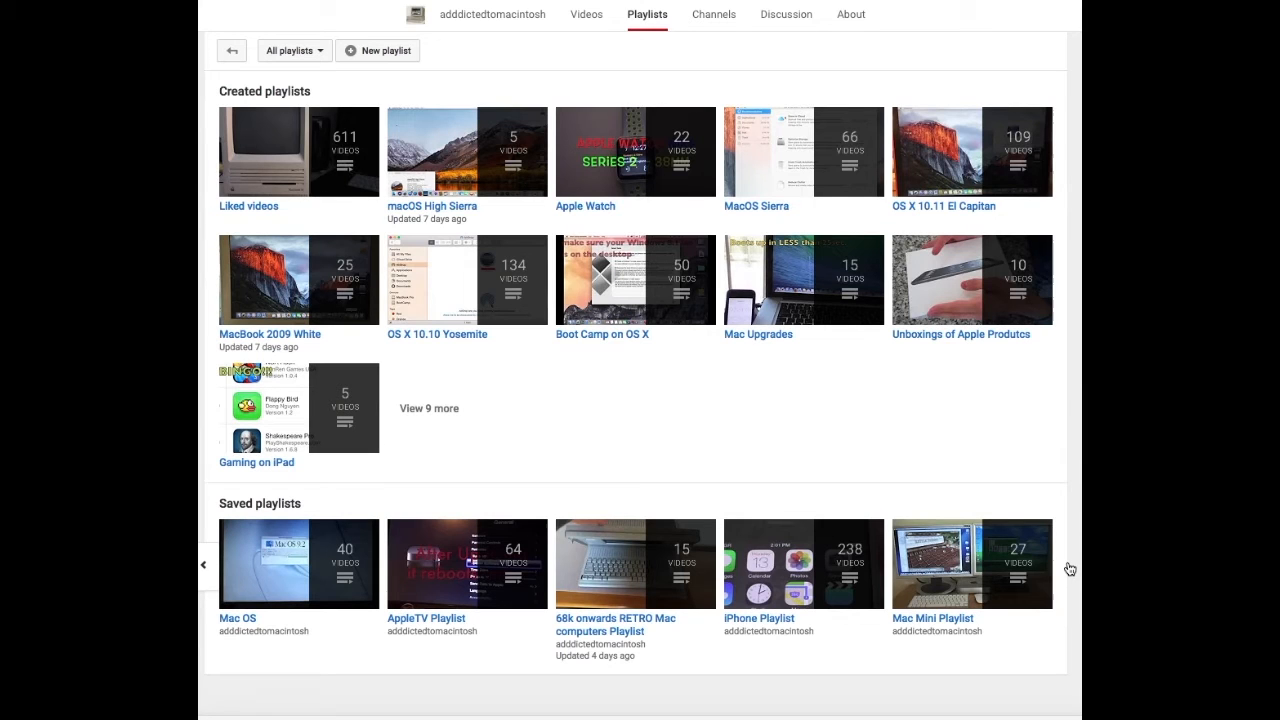
pyautogui.moveTo(204, 563)
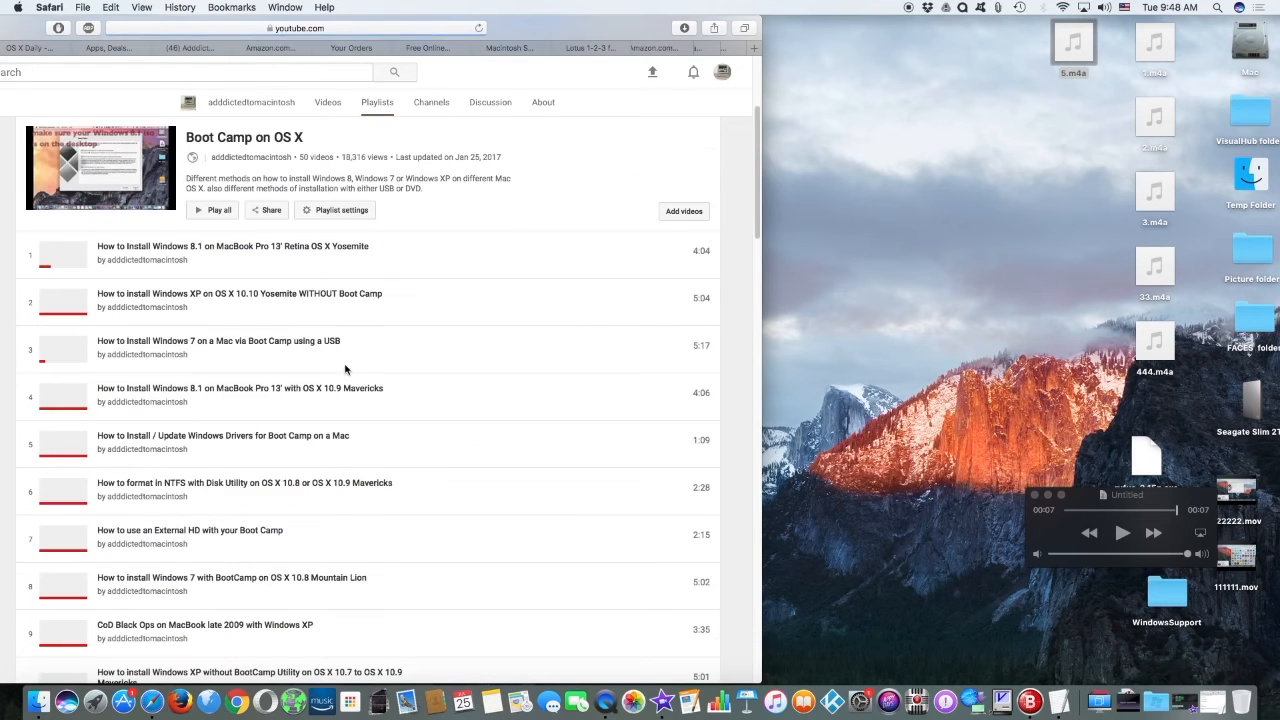
pyautogui.scroll(-3)
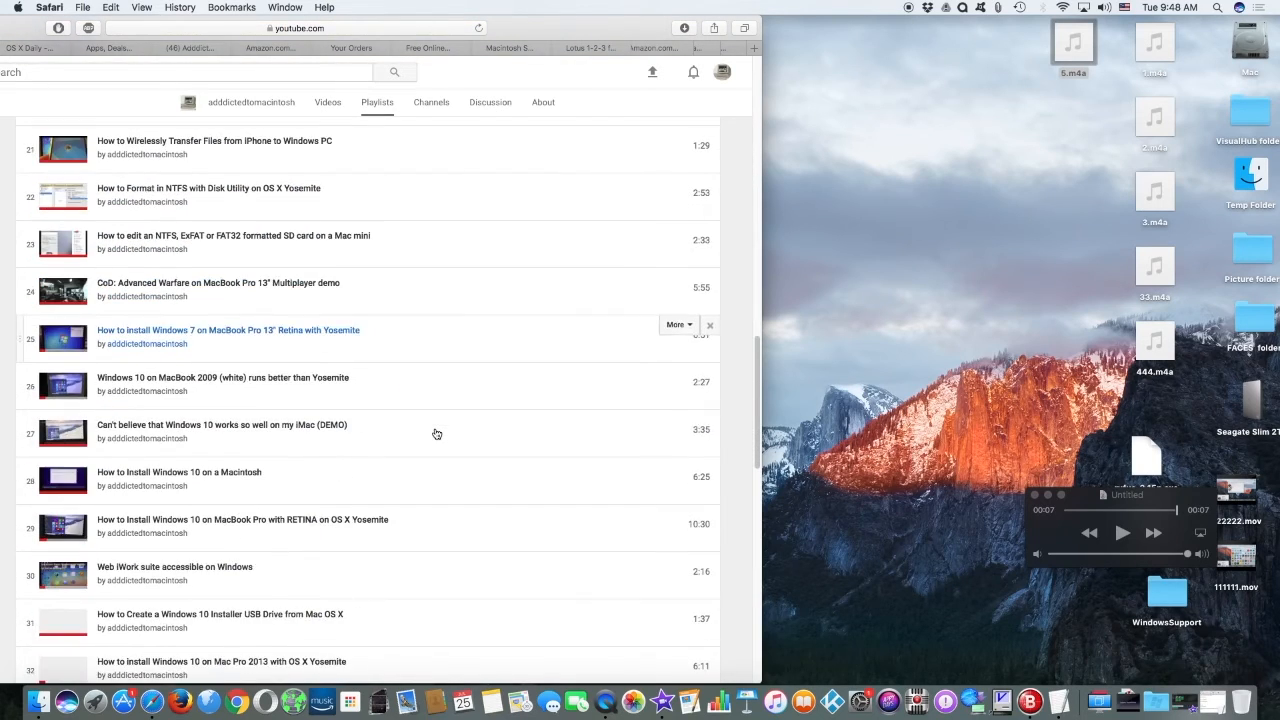
pyautogui.scroll(-3)
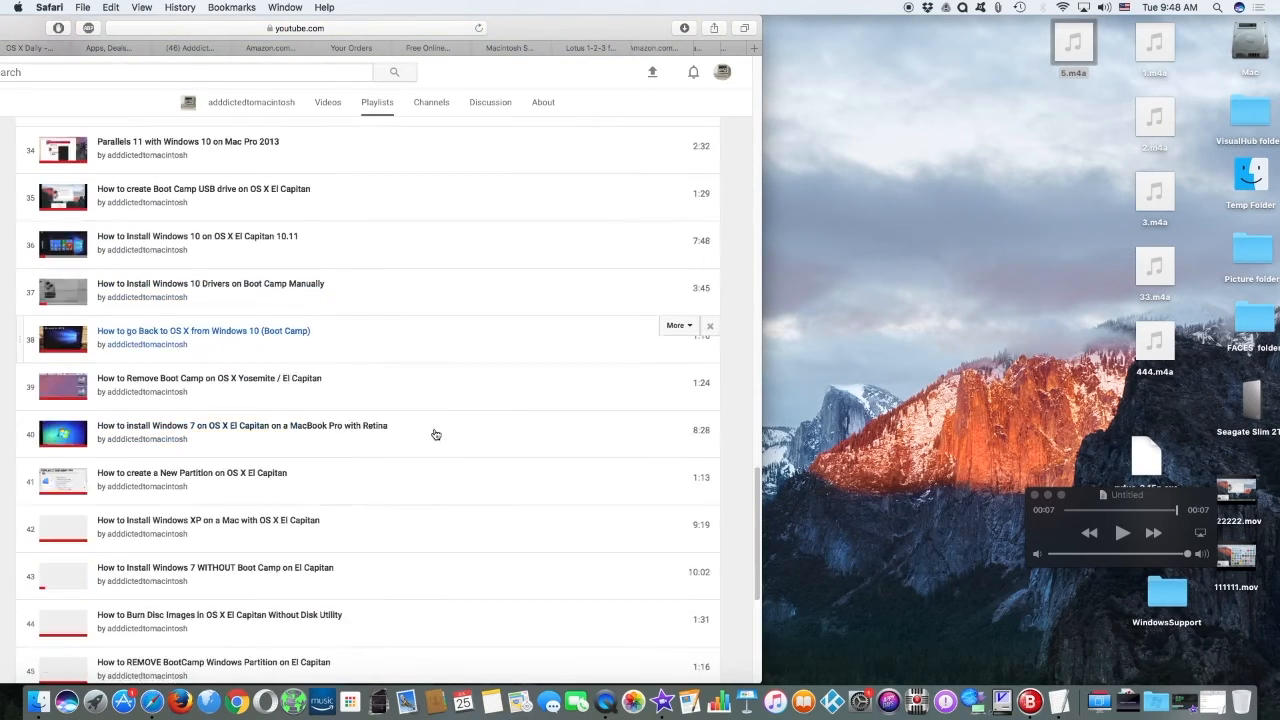
pyautogui.scroll(-3)
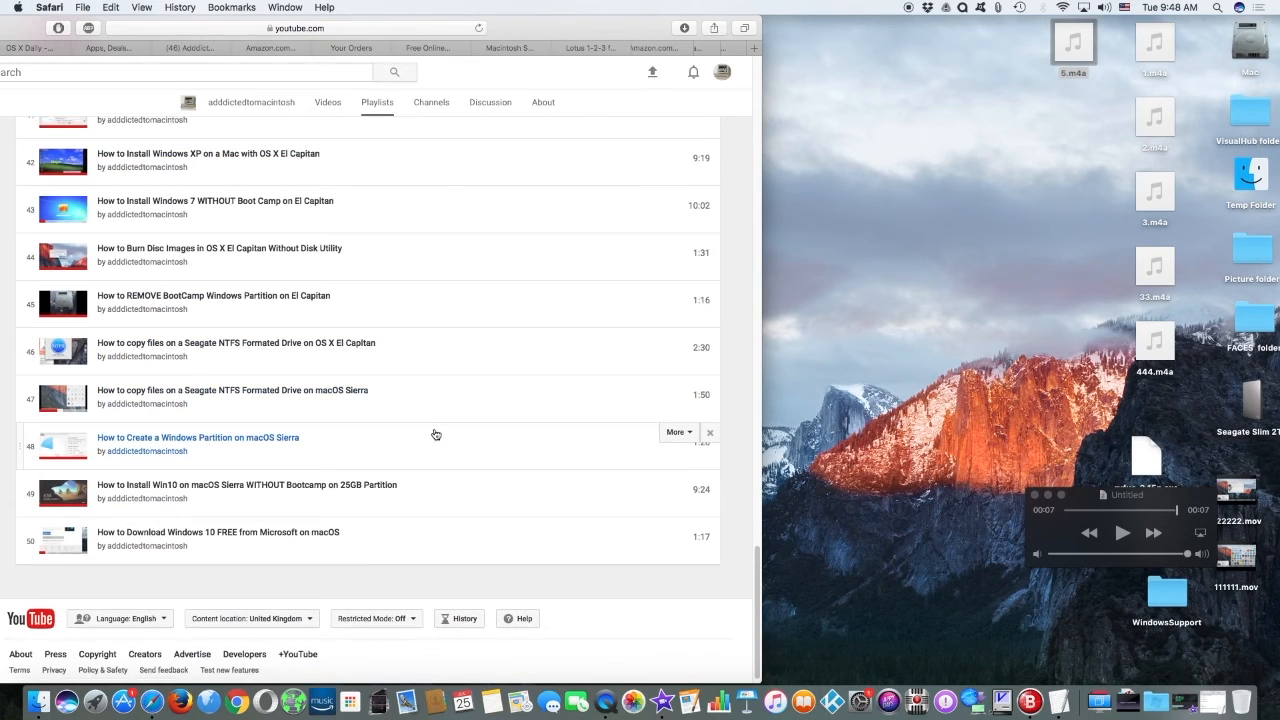
pyautogui.scroll(-3)
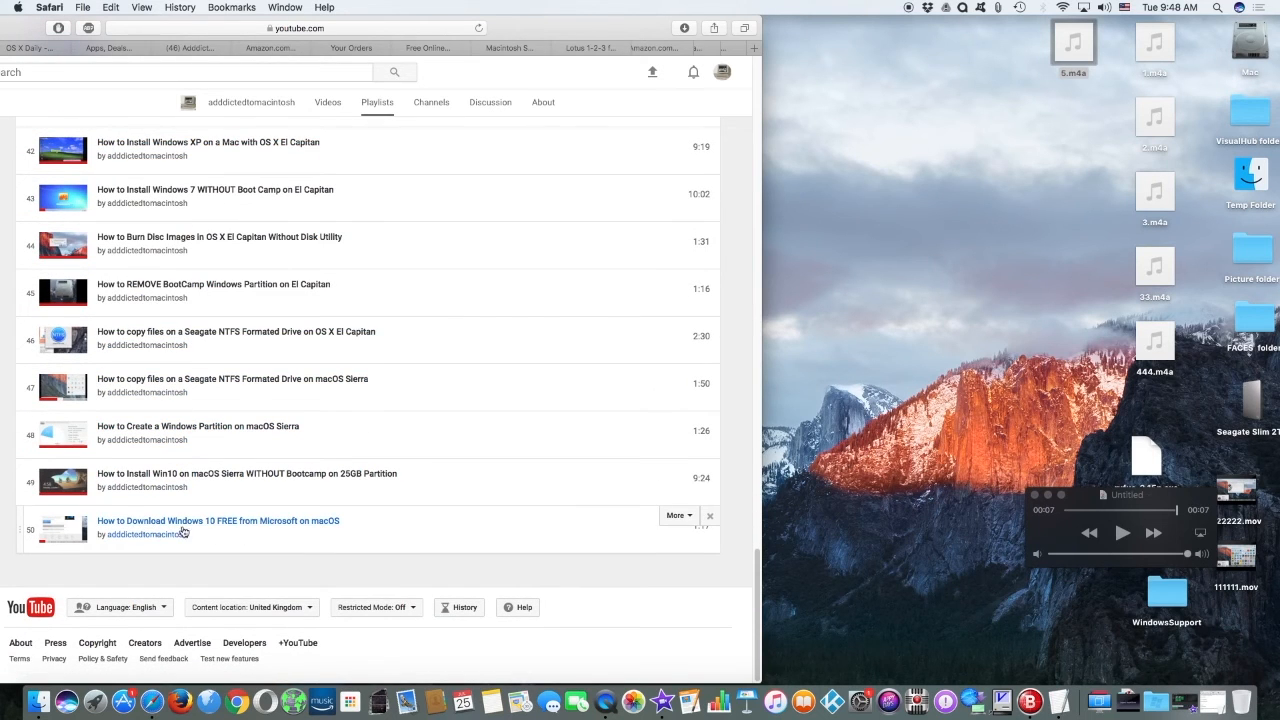
pyautogui.moveTo(295, 537)
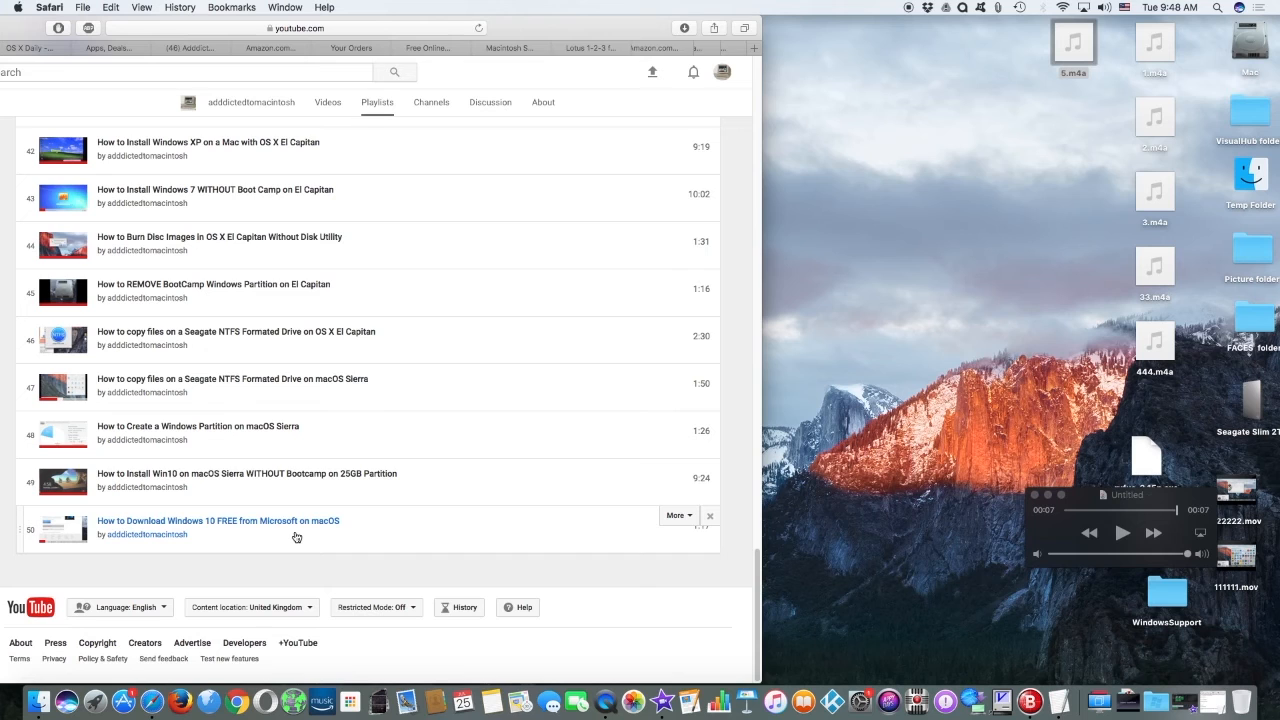
pyautogui.moveTo(795, 75)
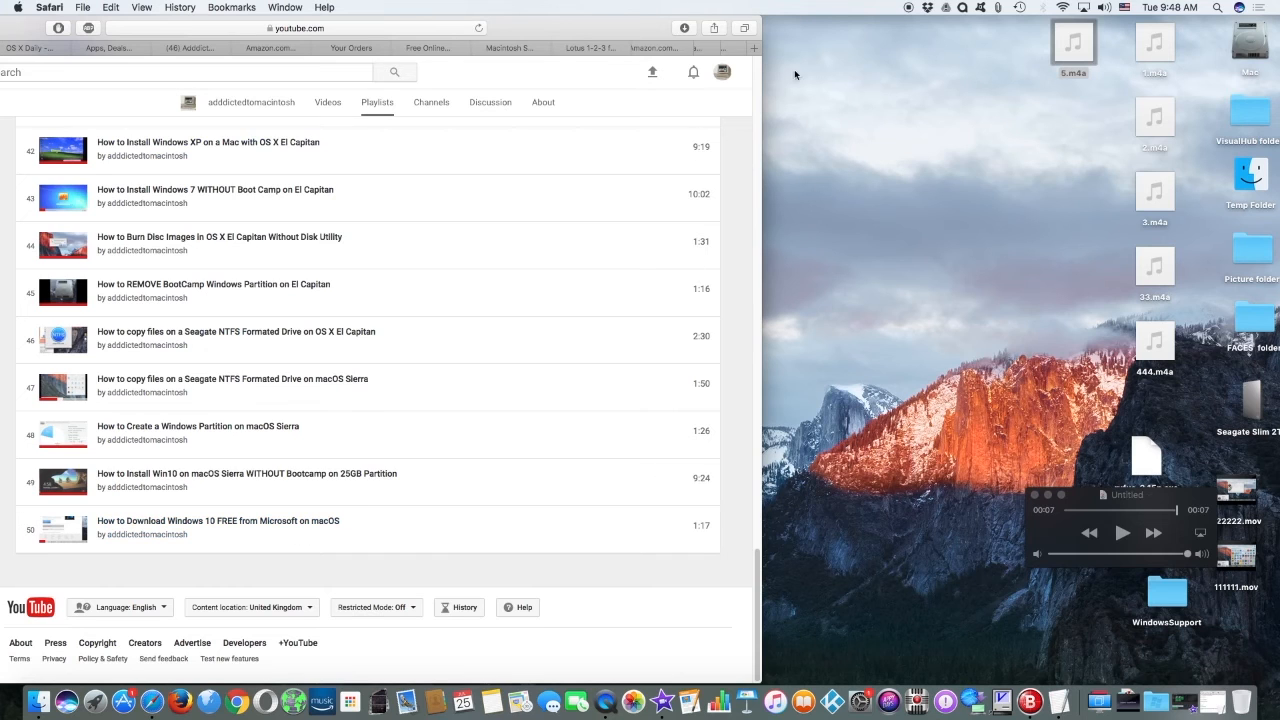